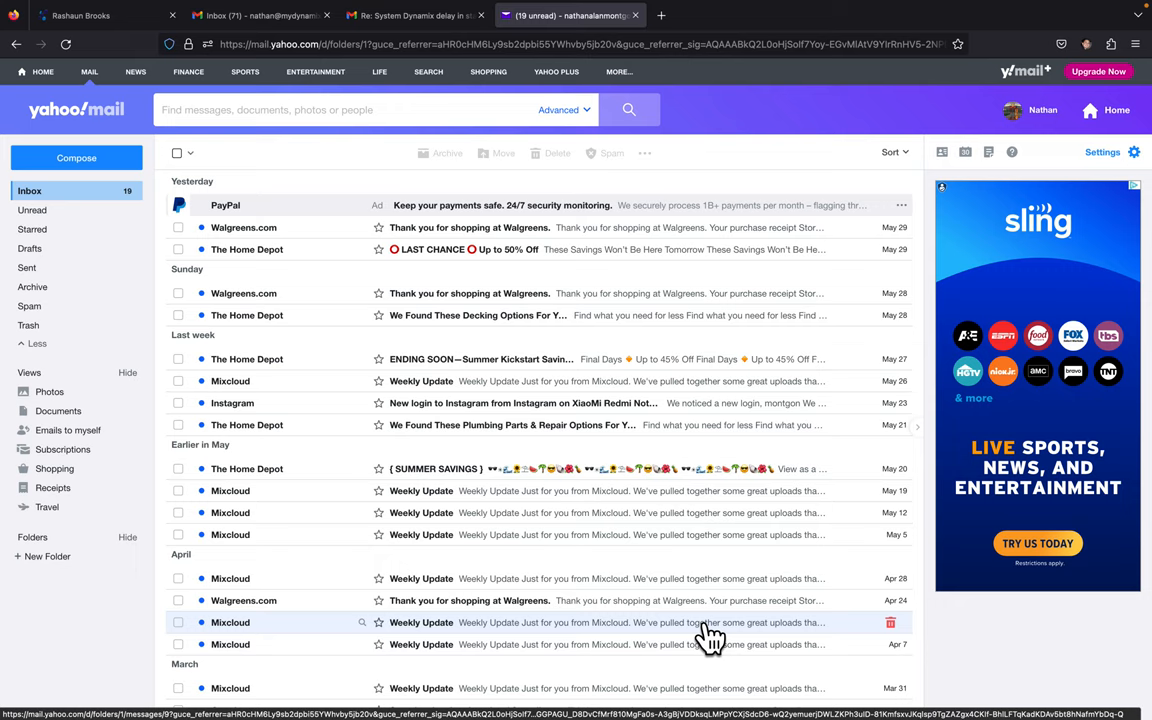
mouse_move(710, 622)
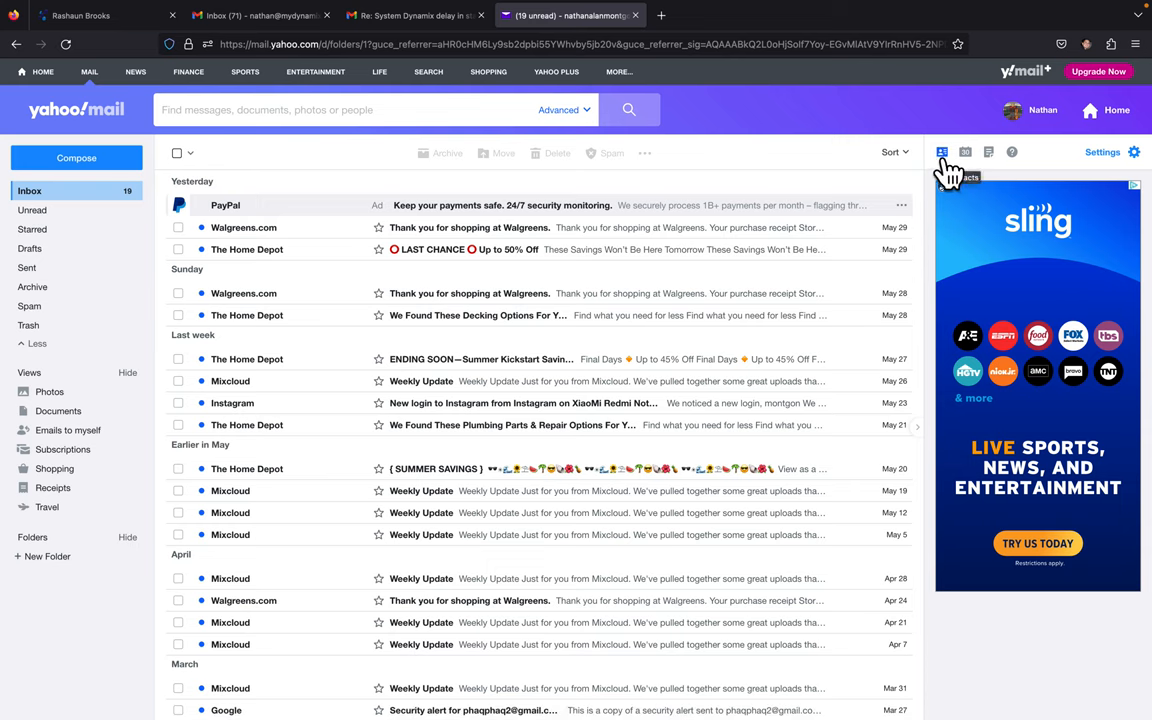
mouse_move(1012, 160)
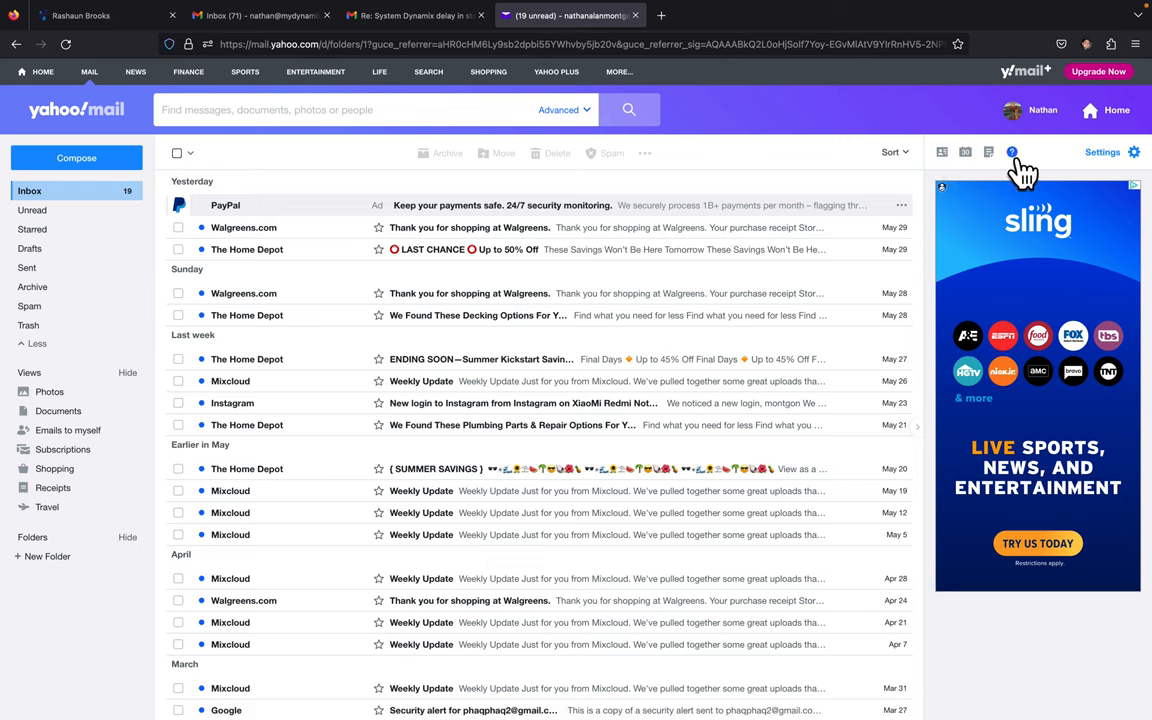
mouse_move(944, 160)
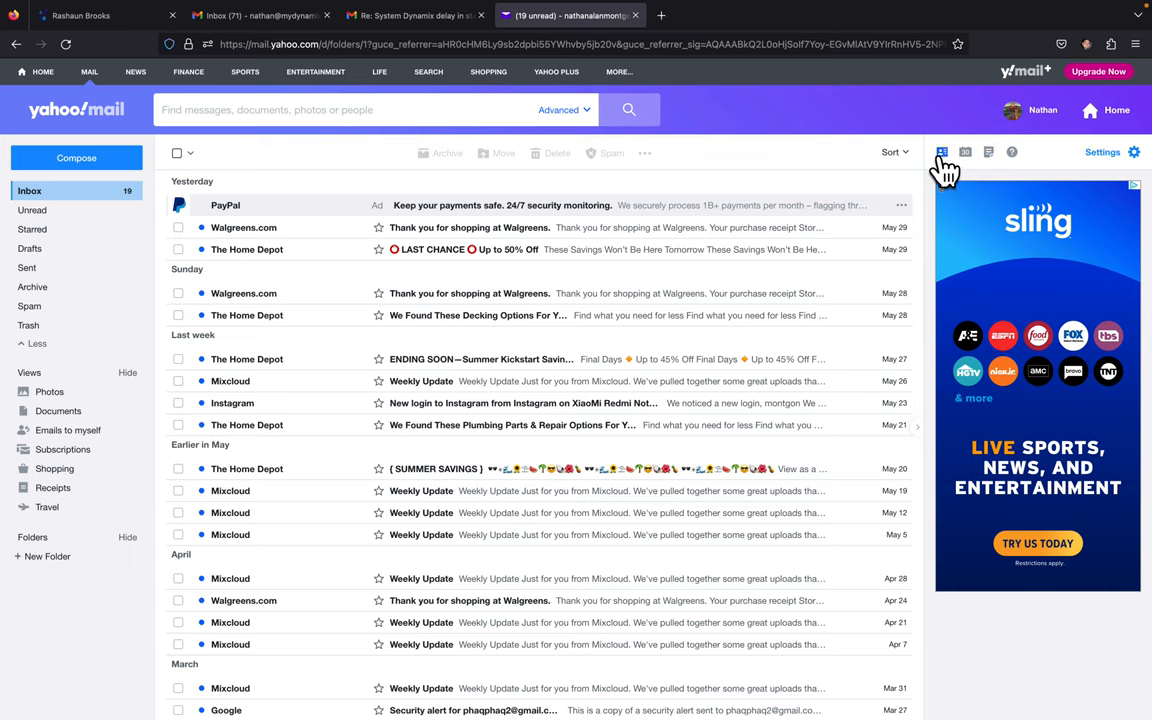
mouse_move(942, 164)
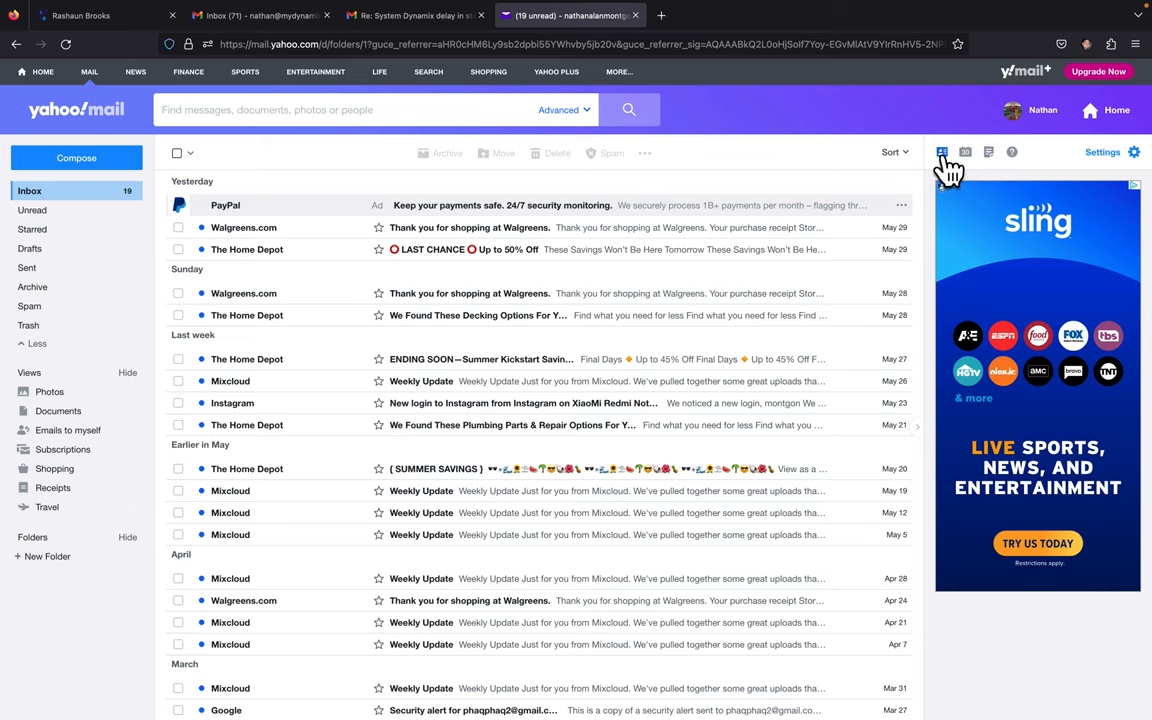
- Show the contacts panel beside the inbox with its More contacts options menu
left_click(940, 152)
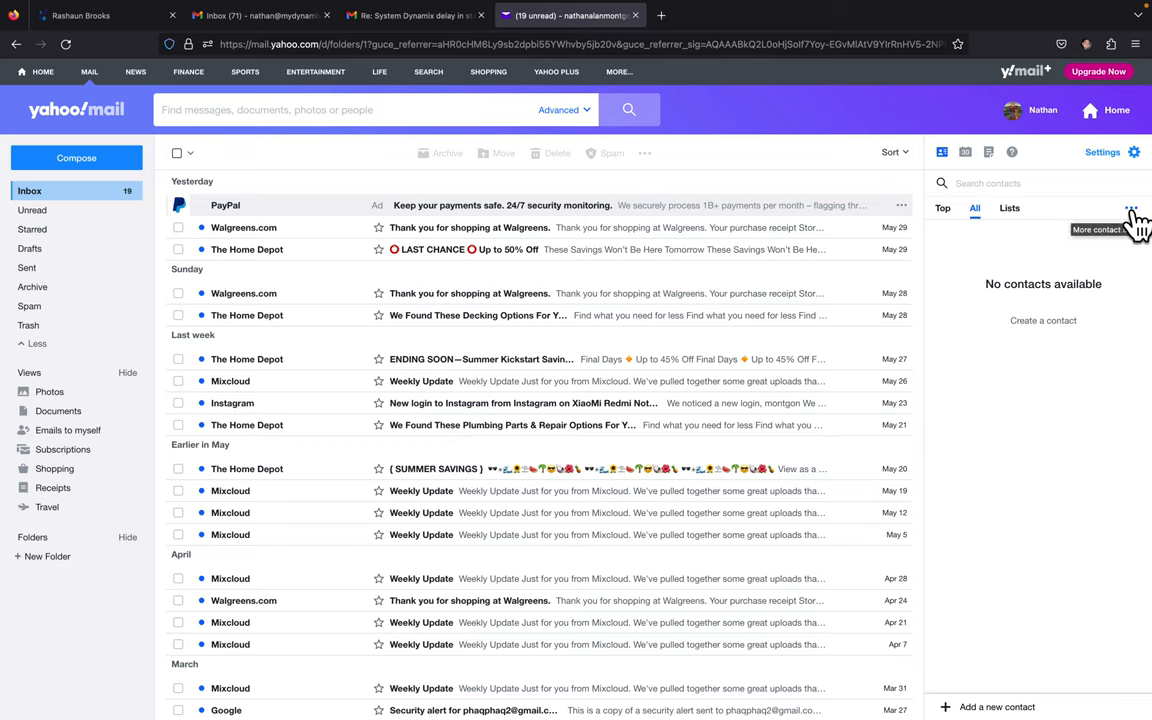
left_click(1134, 214)
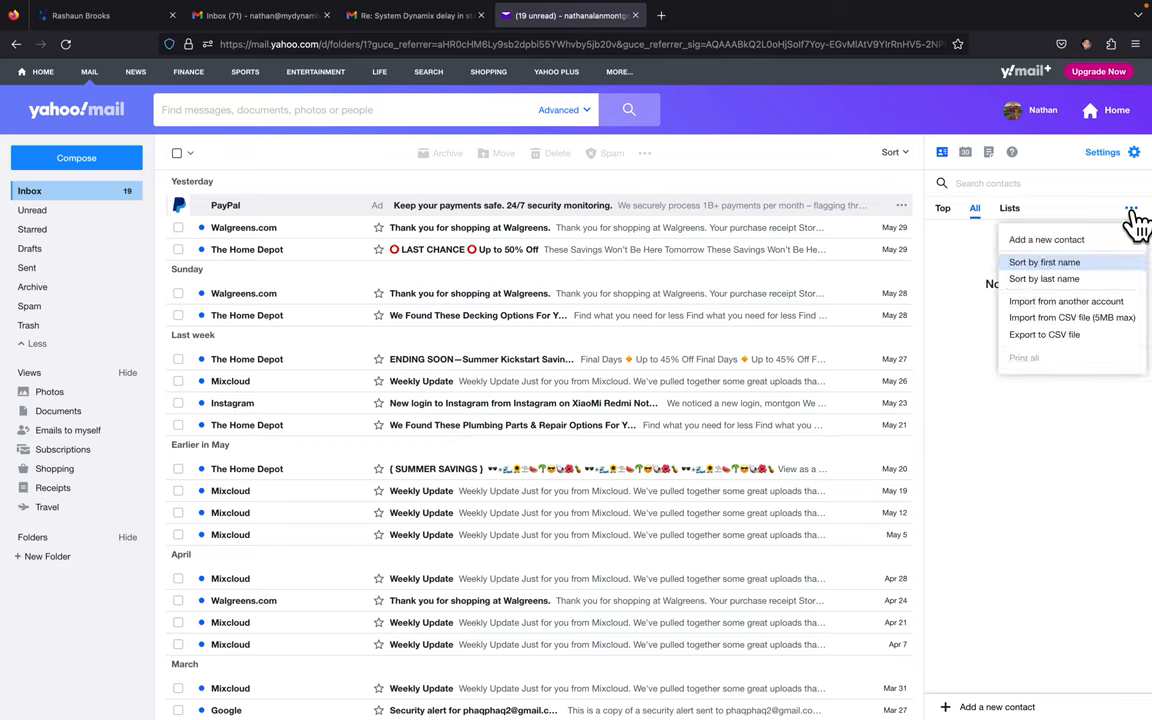
mouse_move(1070, 244)
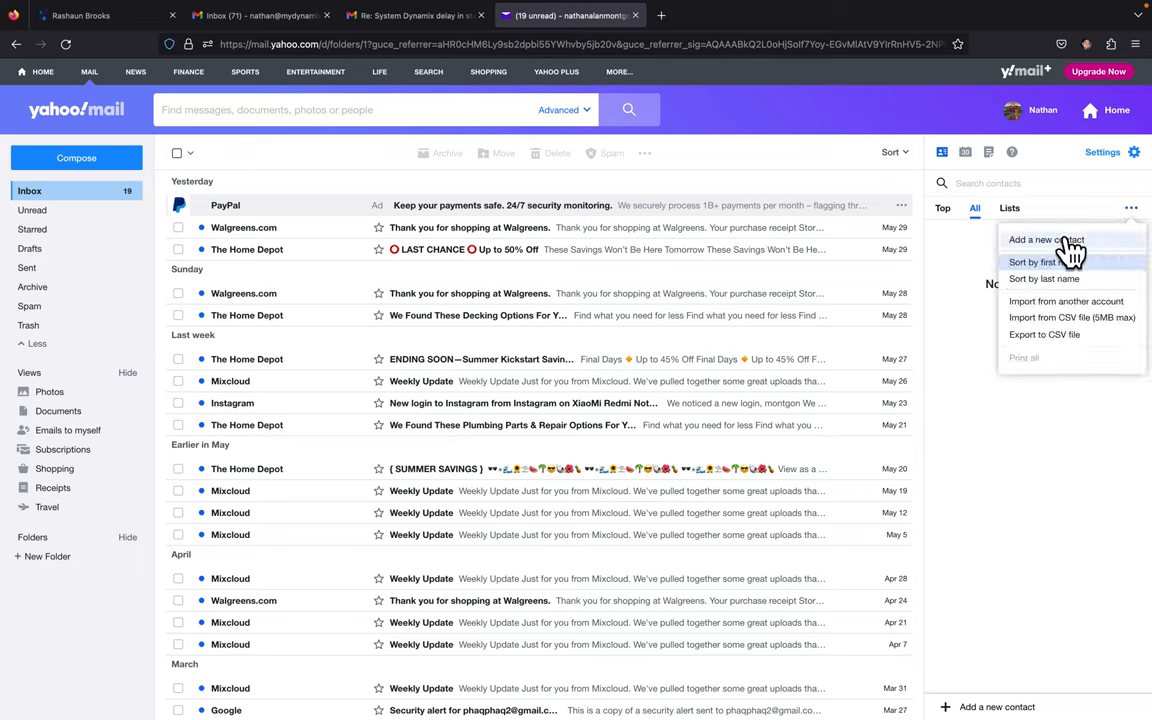
- Begin a new contact named first name 'SYSTEM DYNAMI', last name 'WEBINARS', correcting a typo
left_click(1046, 240)
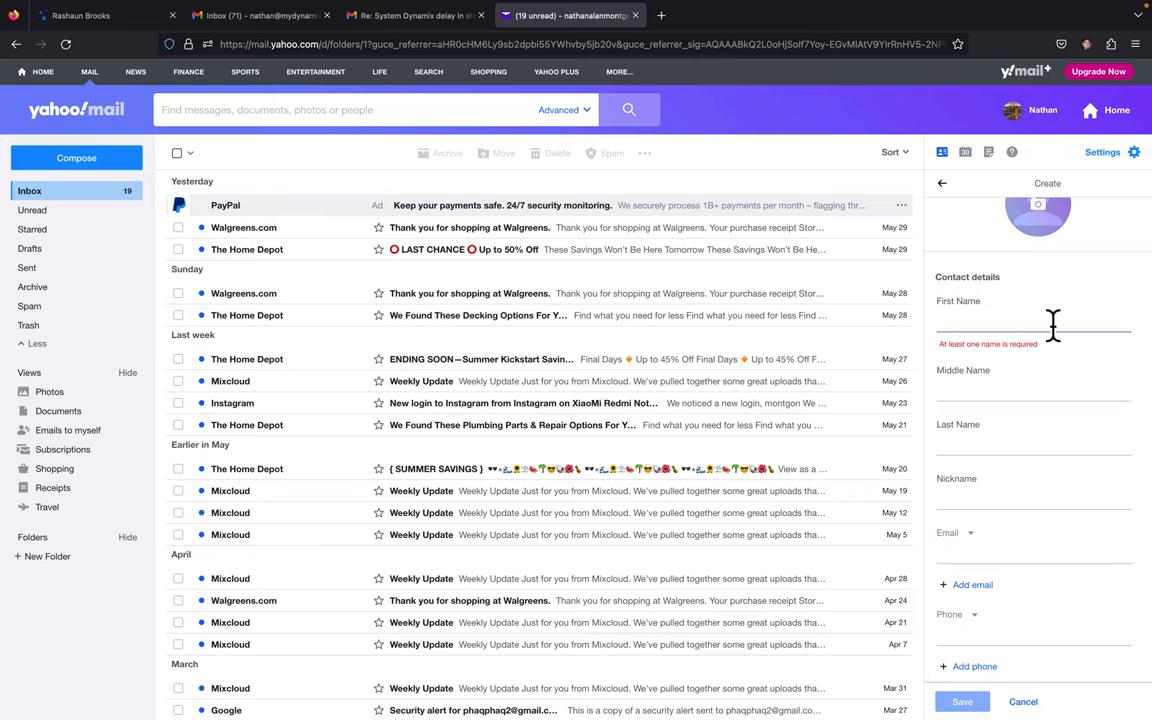
type("SYSEM")
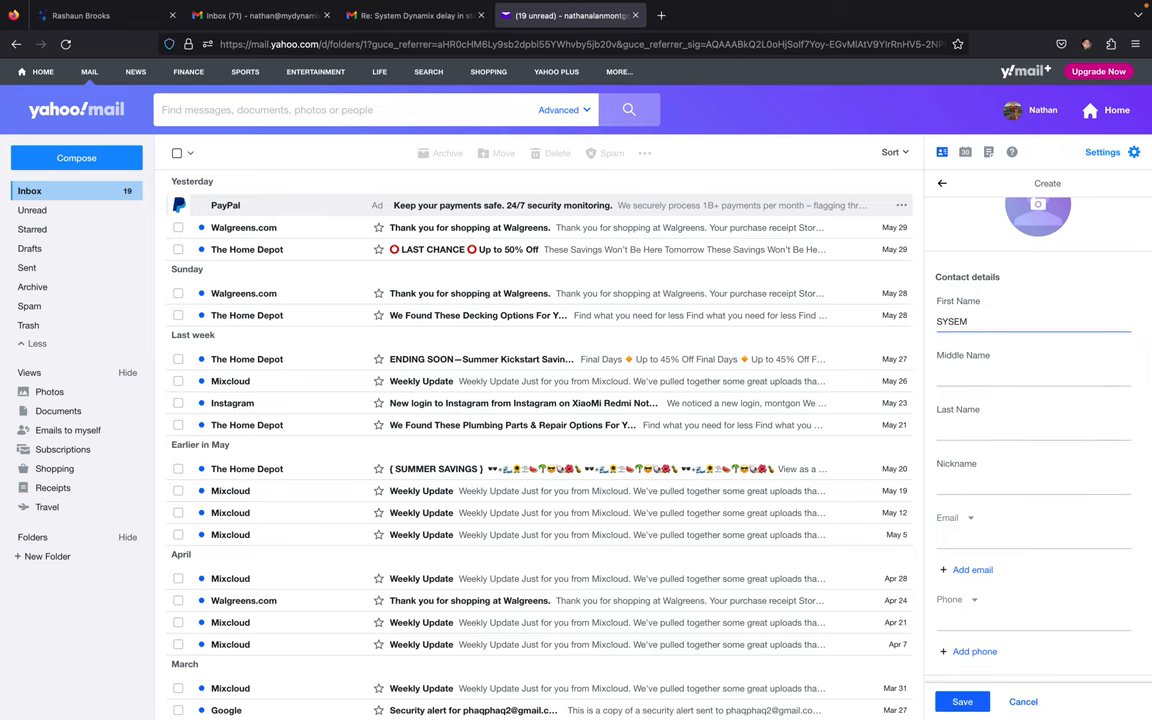
key("Backspace")
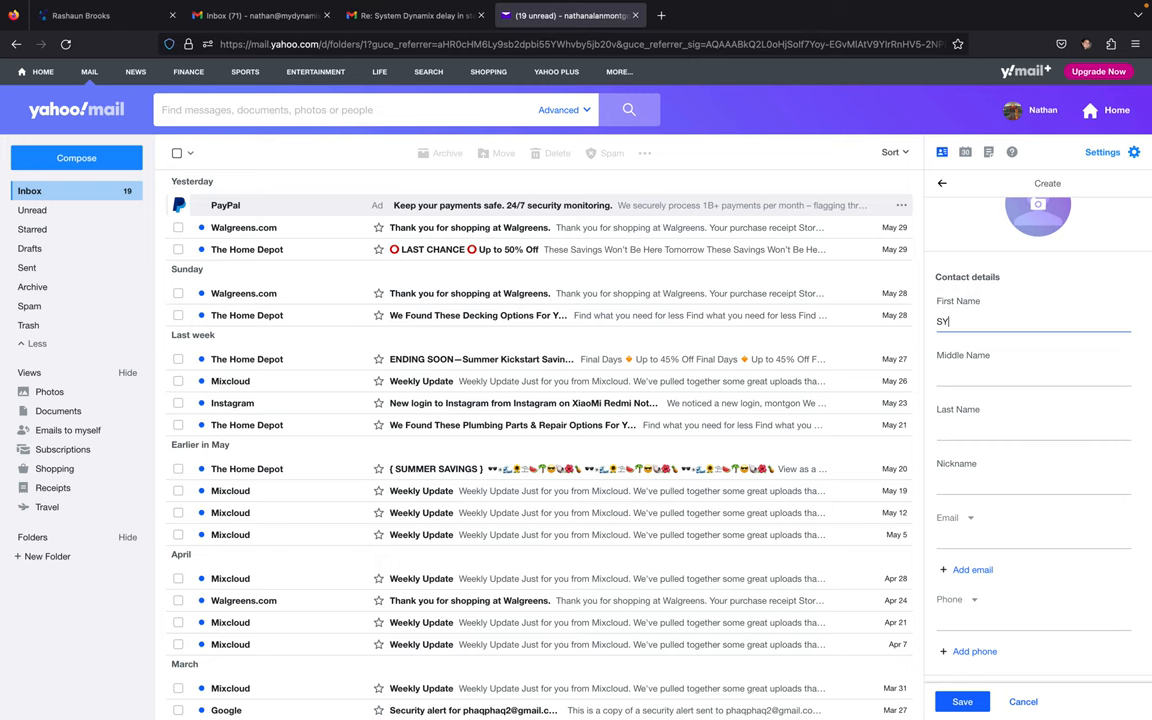
type("STEM DYNAMI")
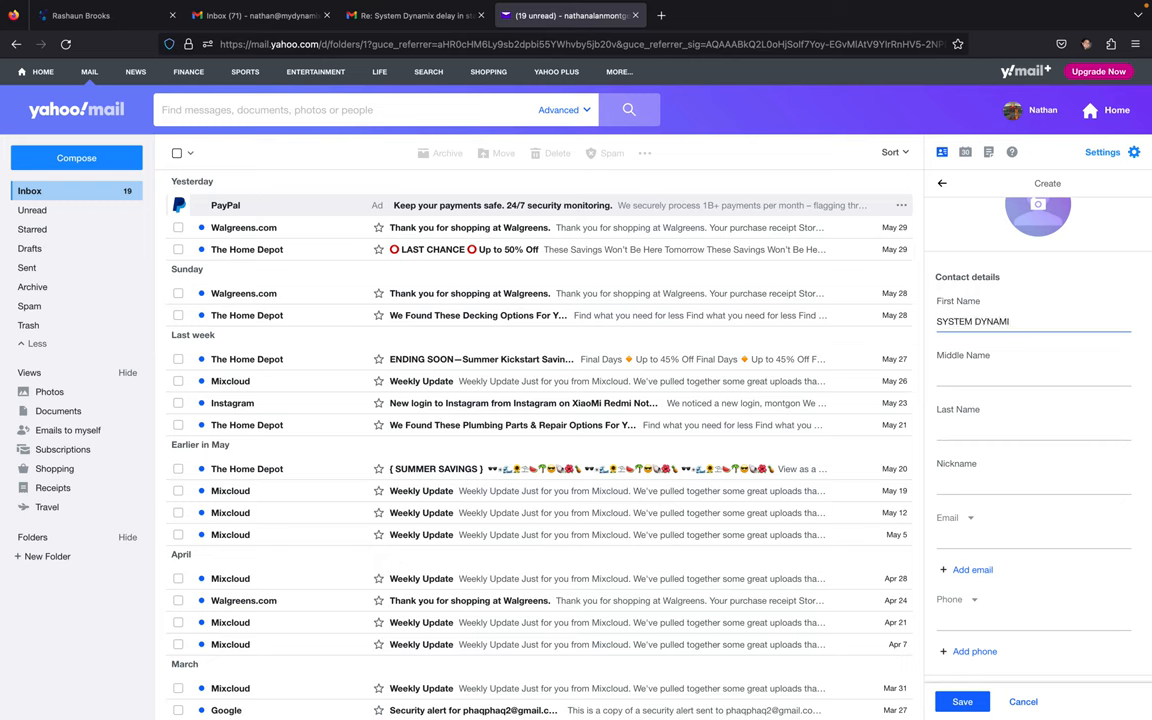
type("WEB")
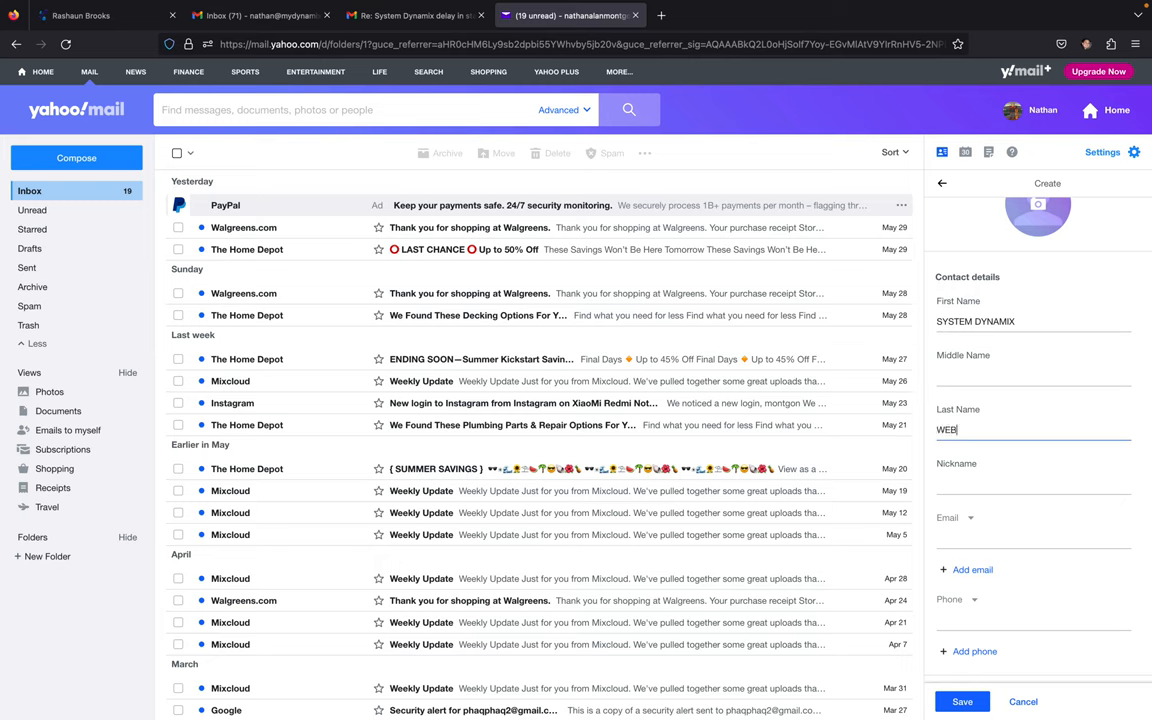
type("INARS")
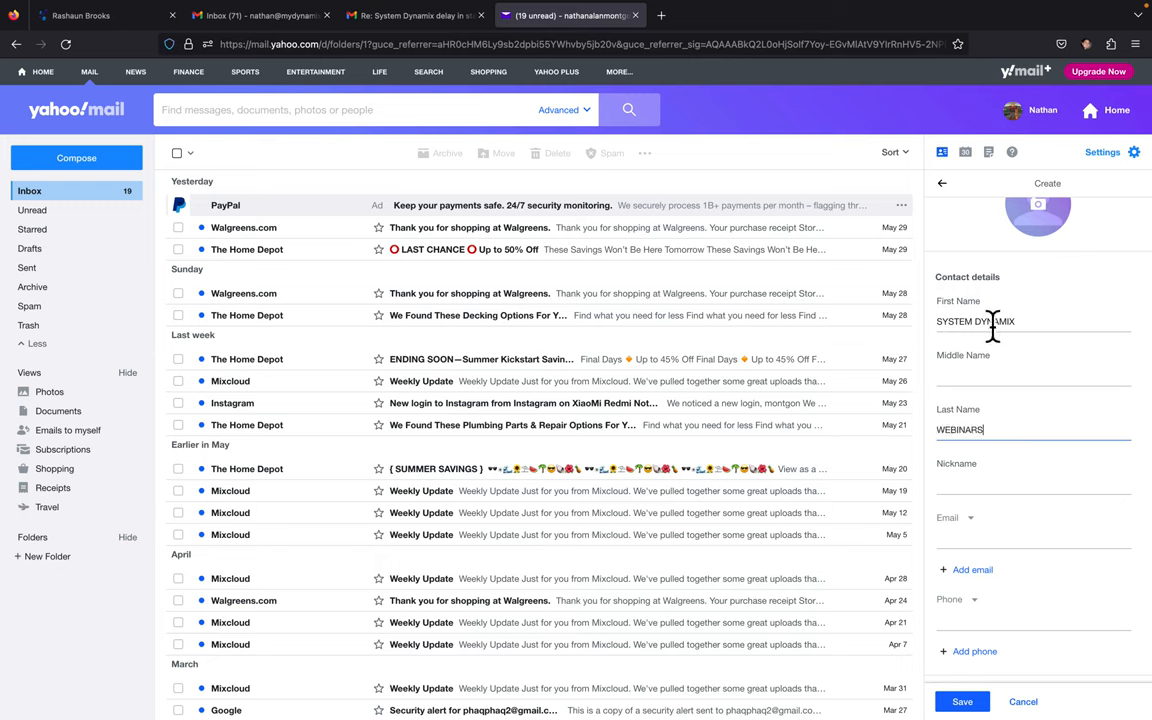
left_click(1032, 482)
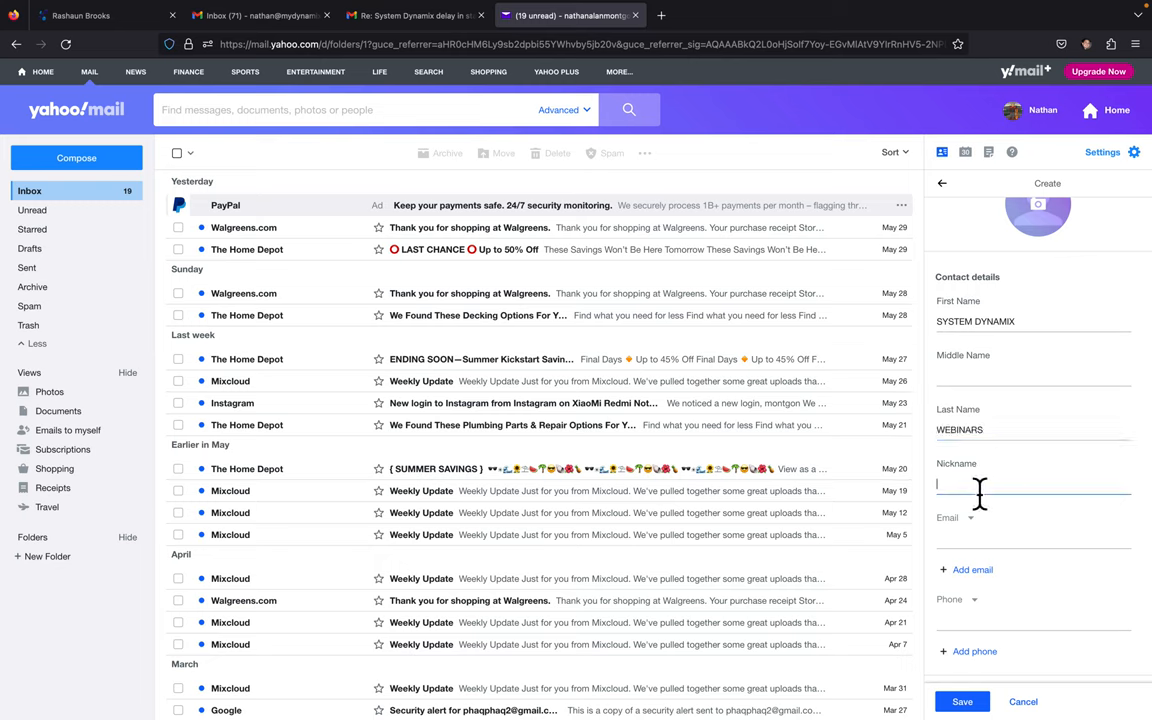
scroll("down", 3)
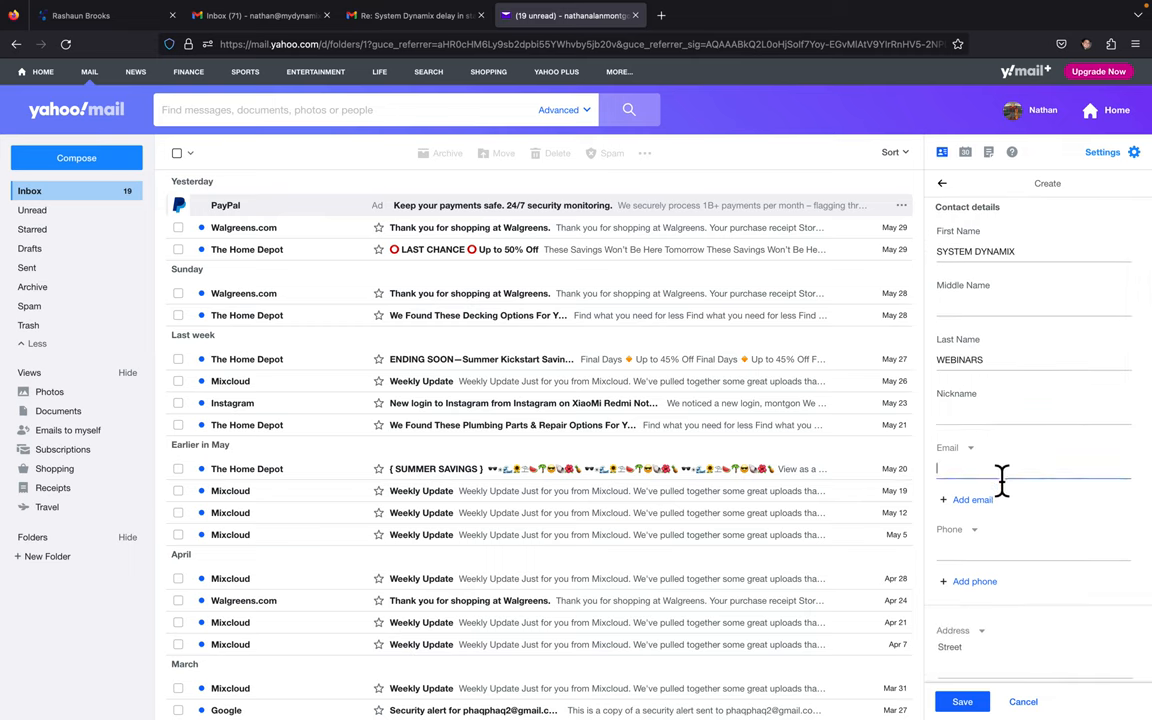
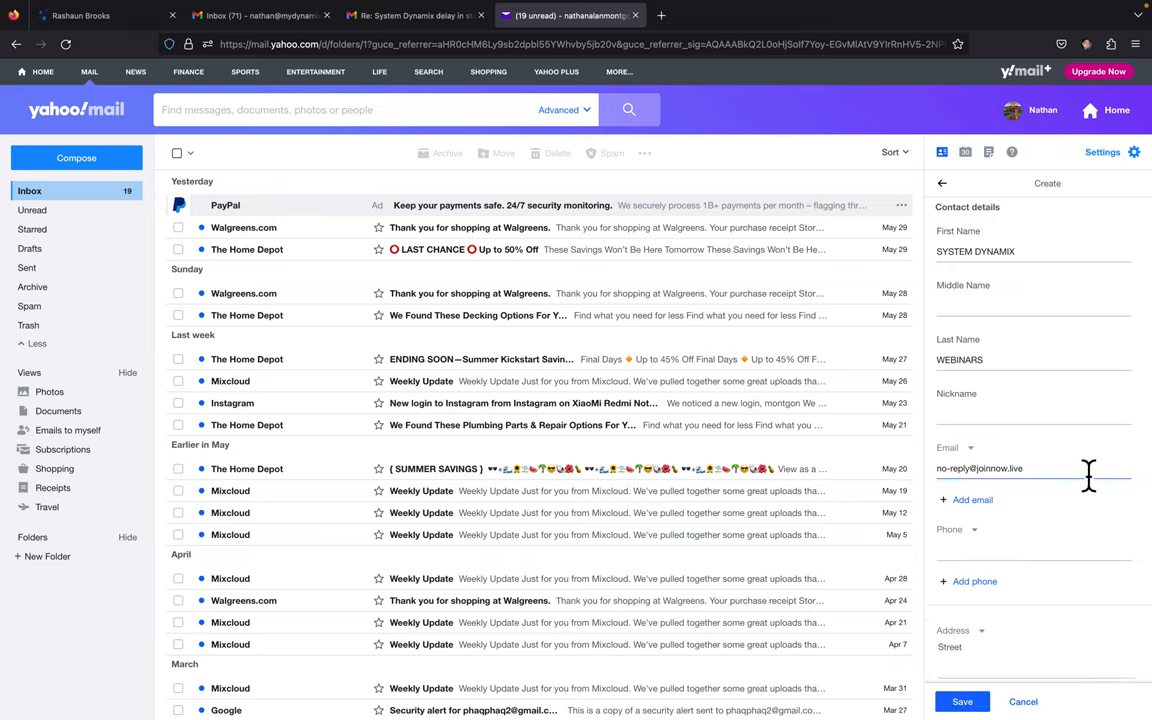
scroll("down", 3)
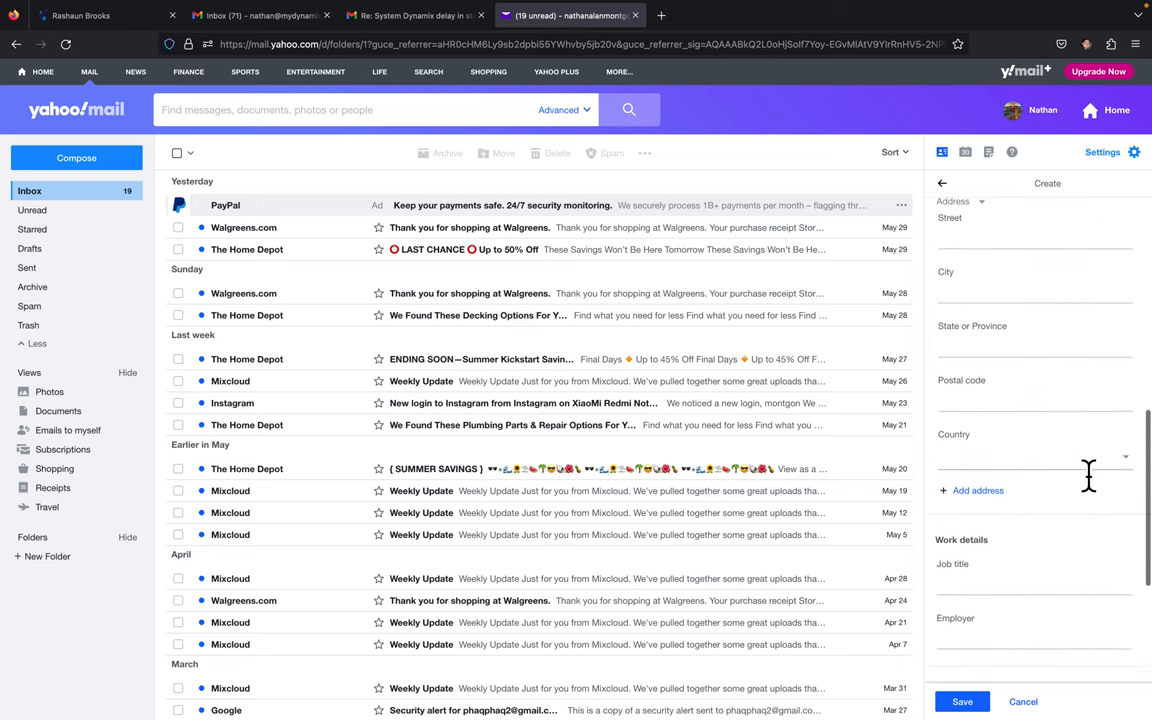
scroll("down", 3)
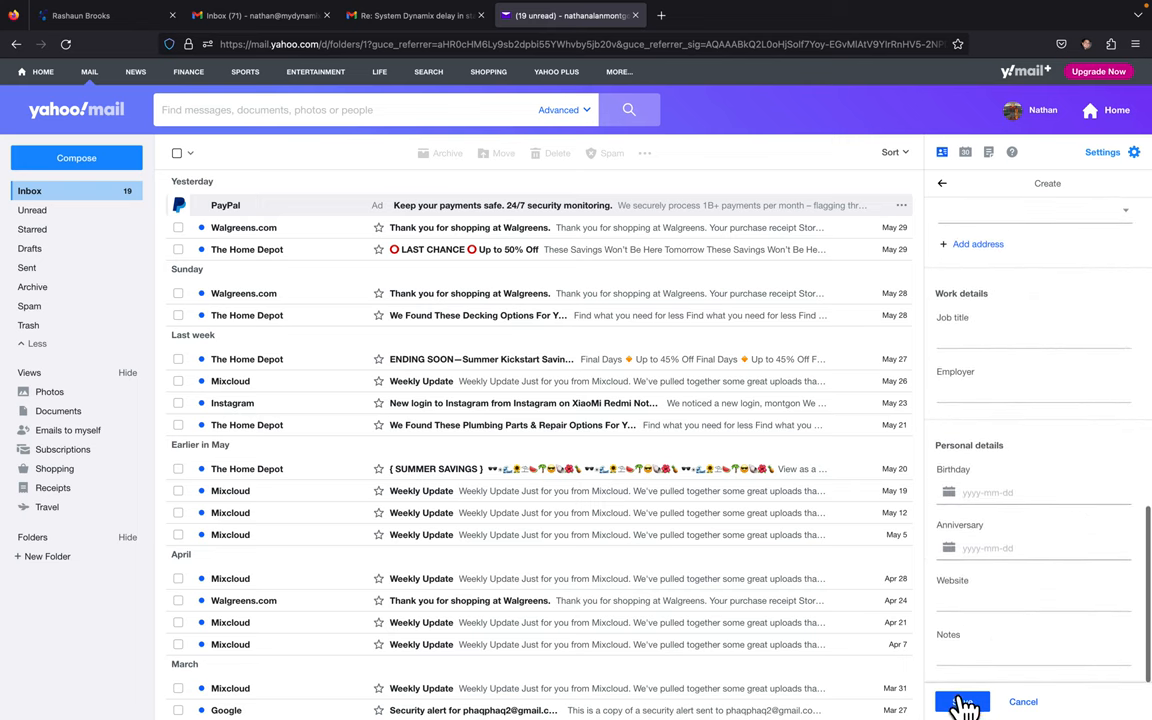
- Save the System Dynamix Webinars contact so it appears in the contacts list
left_click(962, 700)
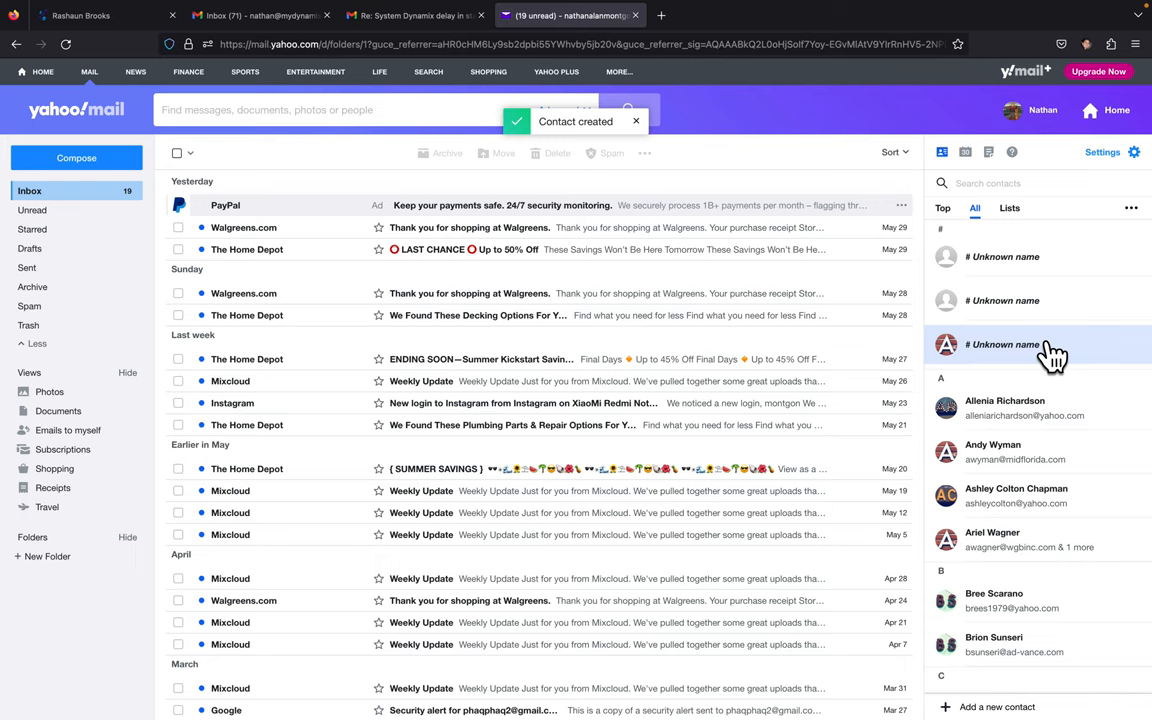
mouse_move(1058, 290)
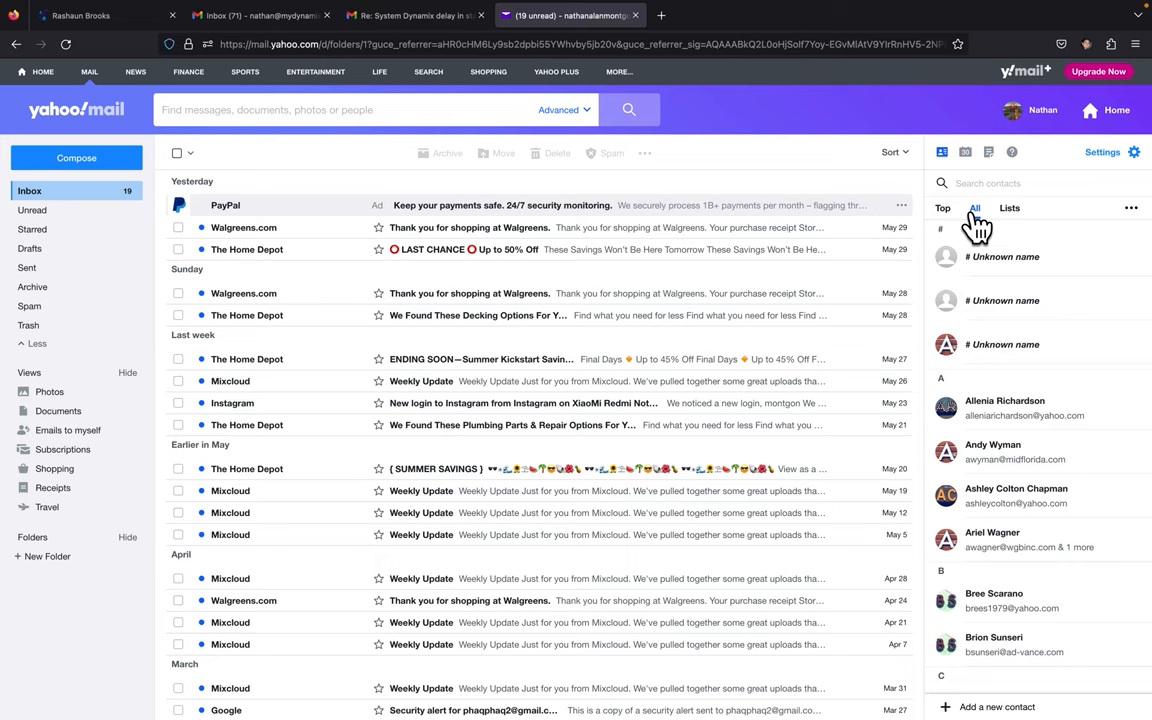
mouse_move(1136, 220)
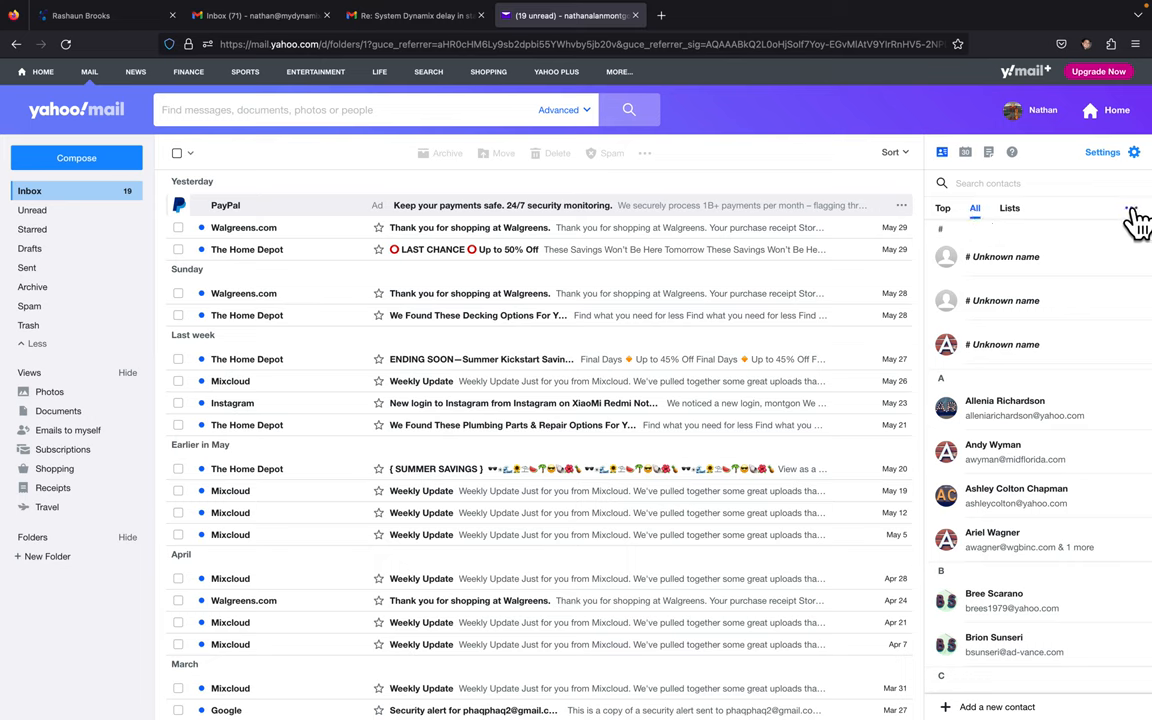
- Create a second contact, System Dynamix Support, with its supp… email address
left_click(1132, 206)
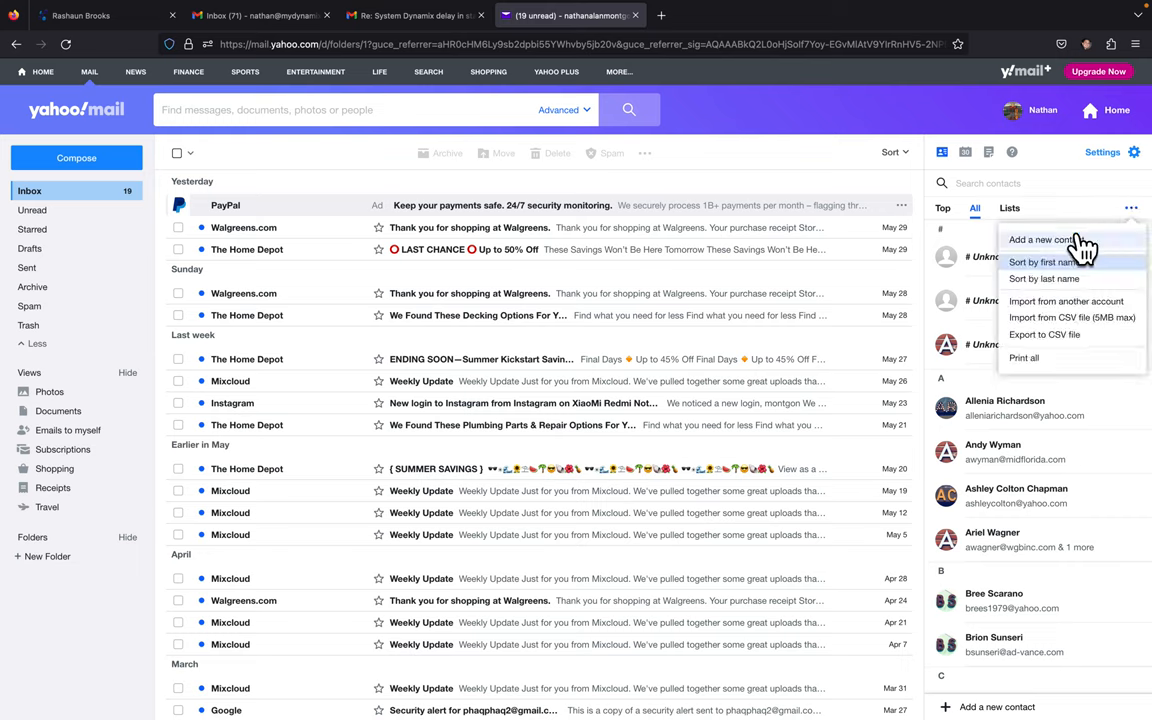
left_click(1040, 240)
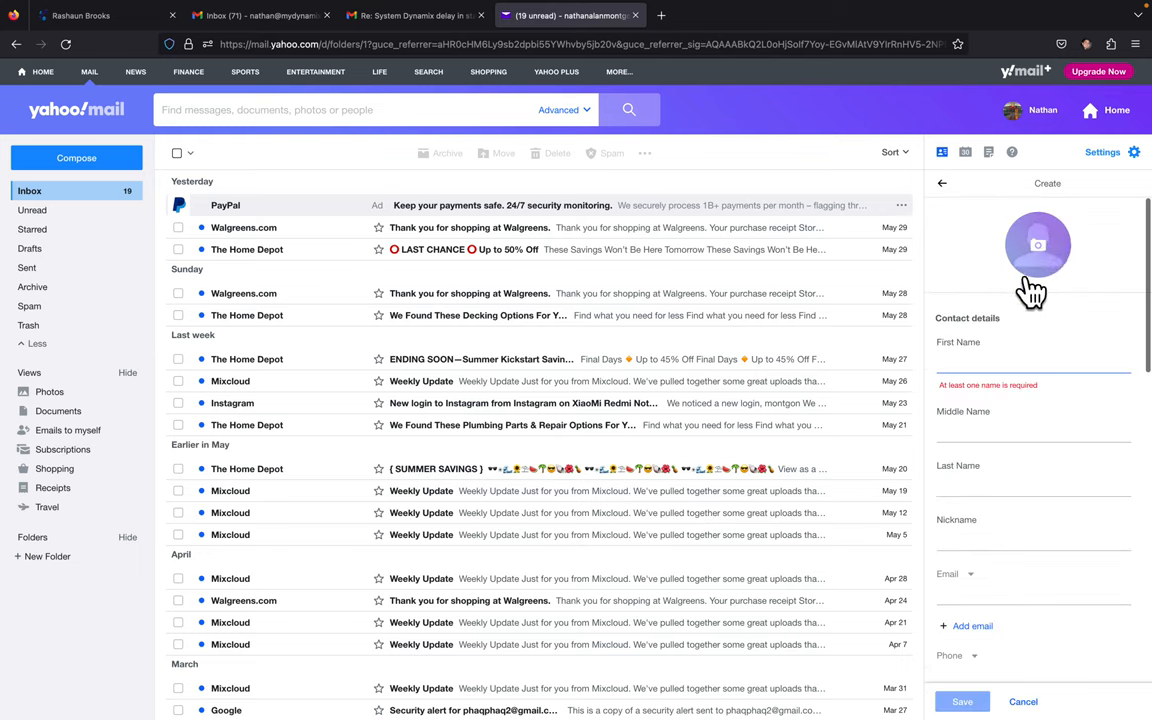
type("sy")
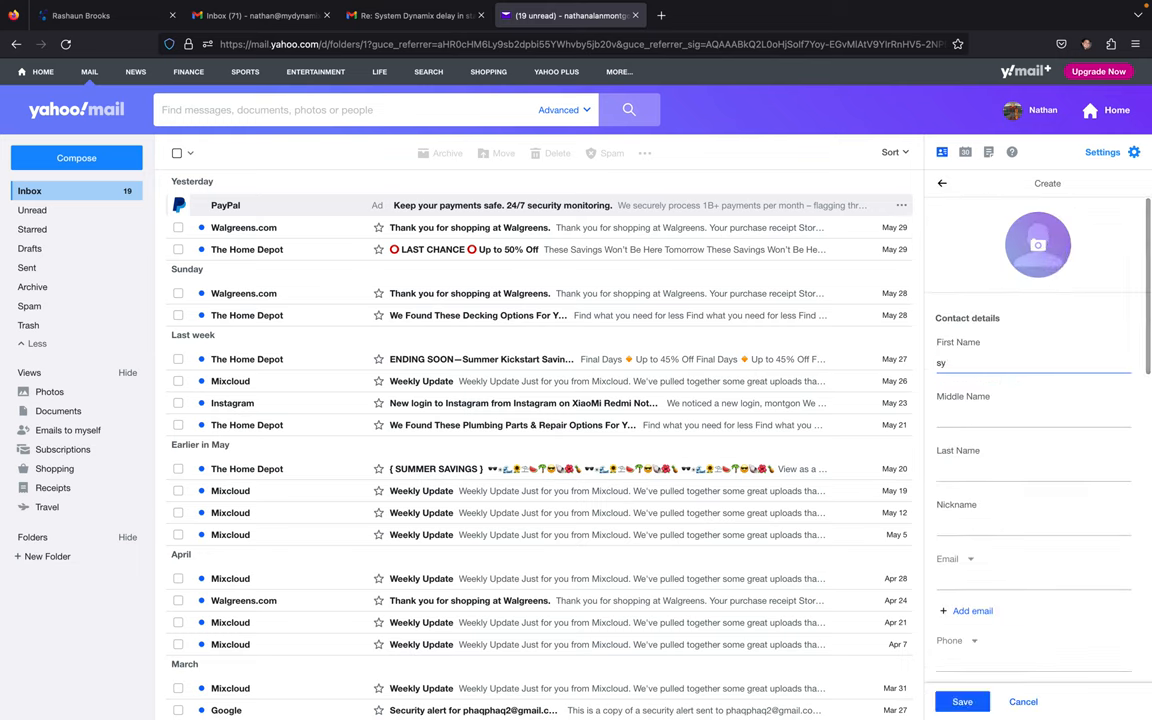
type("System Dynamix")
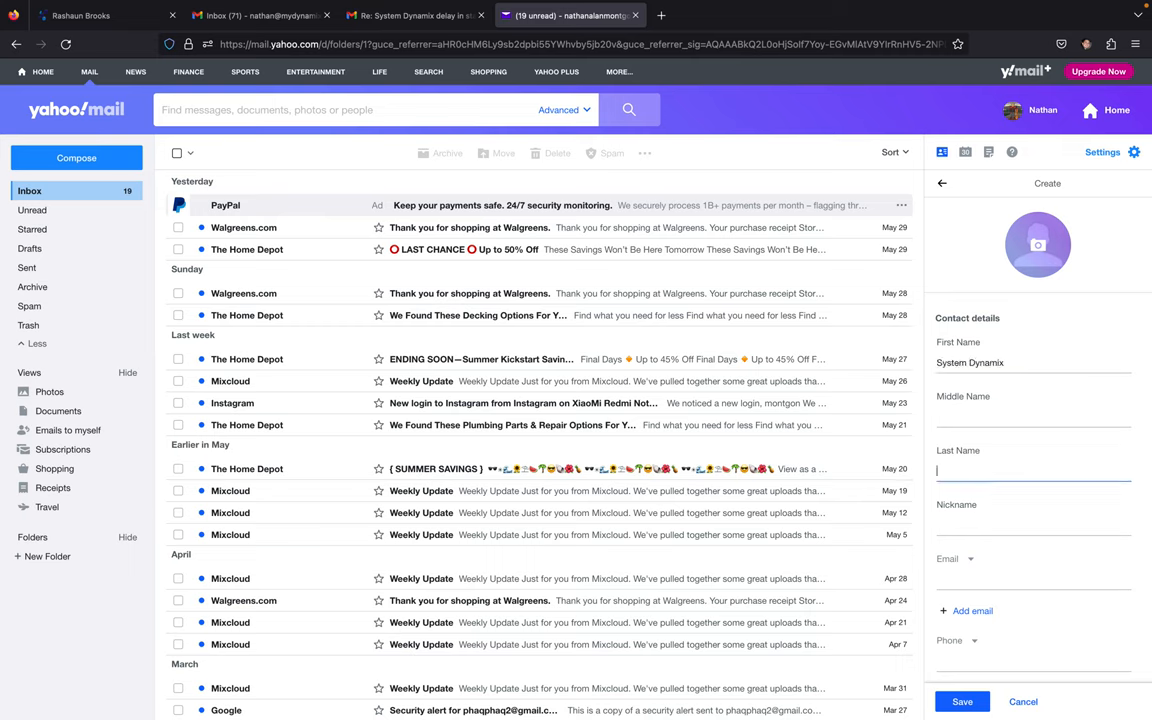
type("Support")
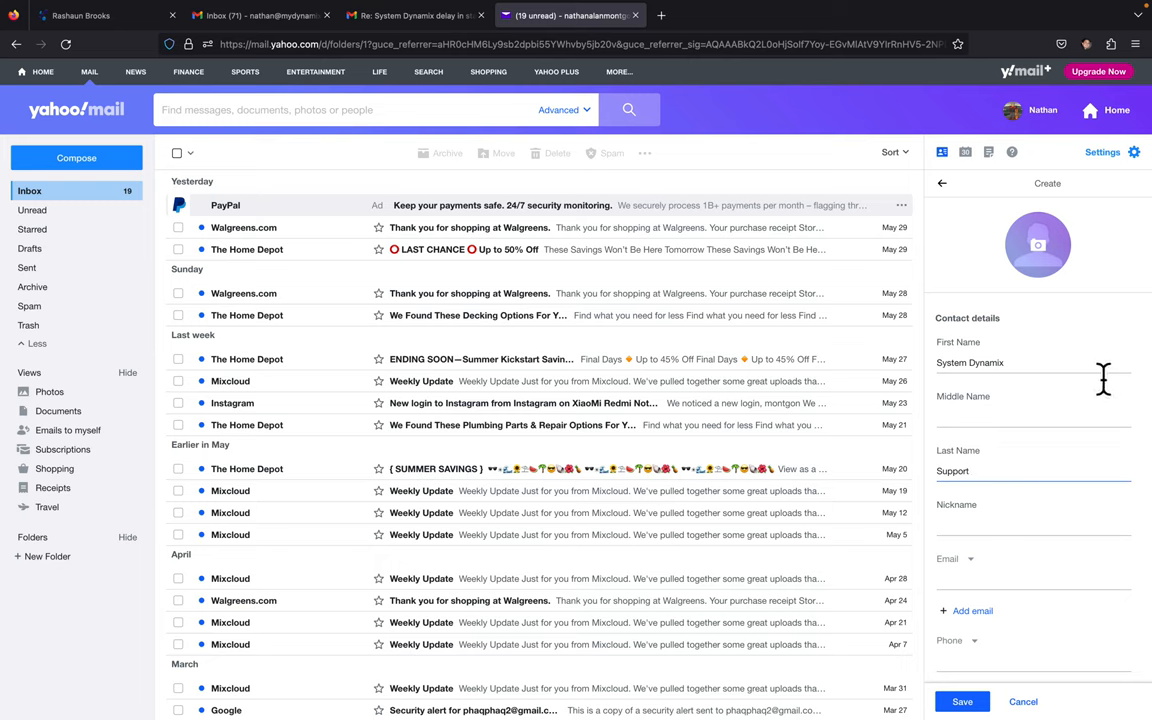
type("supp")
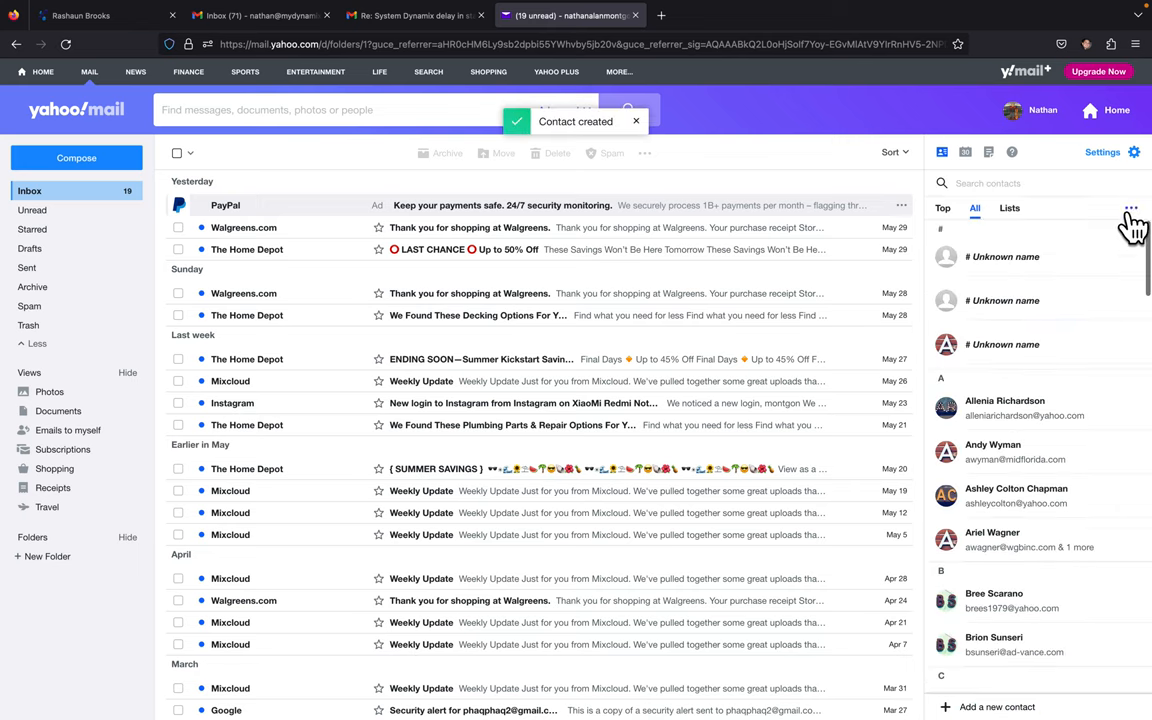
left_click(1132, 208)
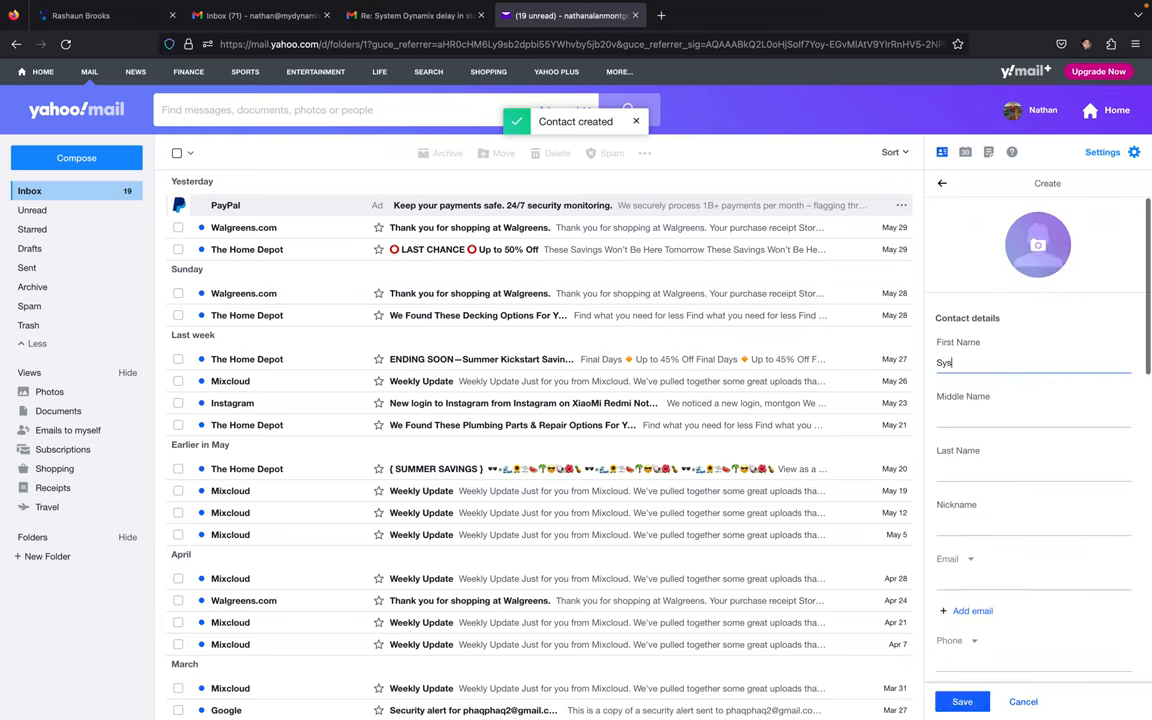
type("System Dynamix")
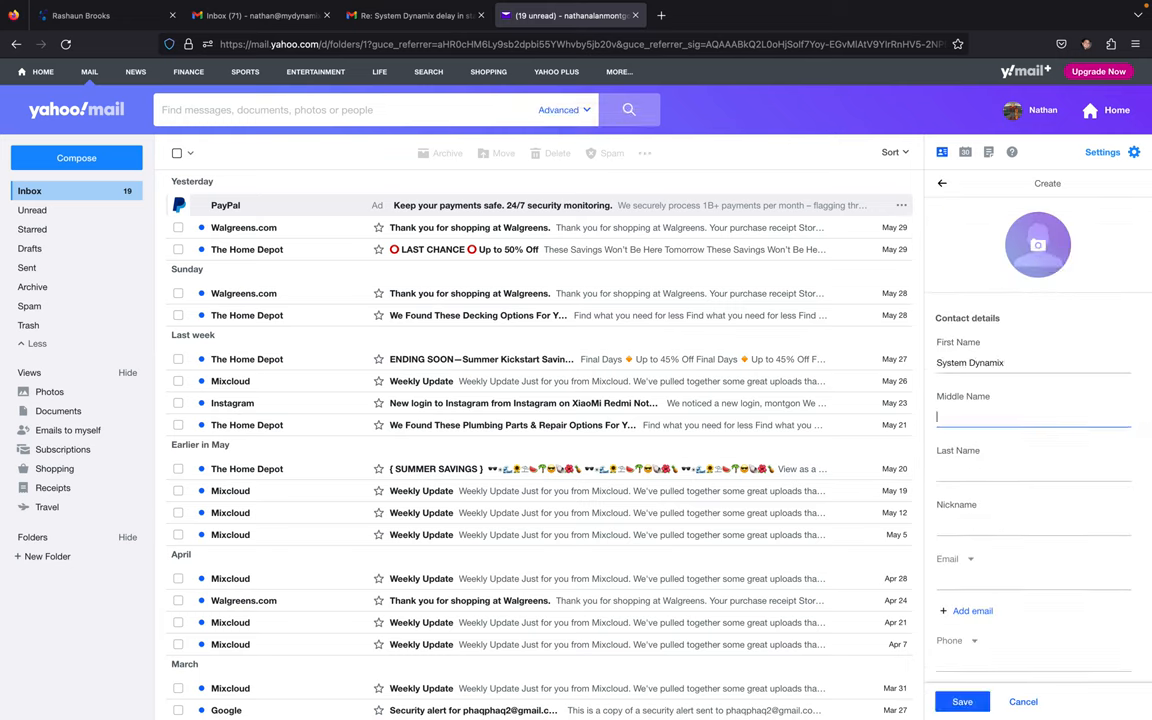
type("Emails")
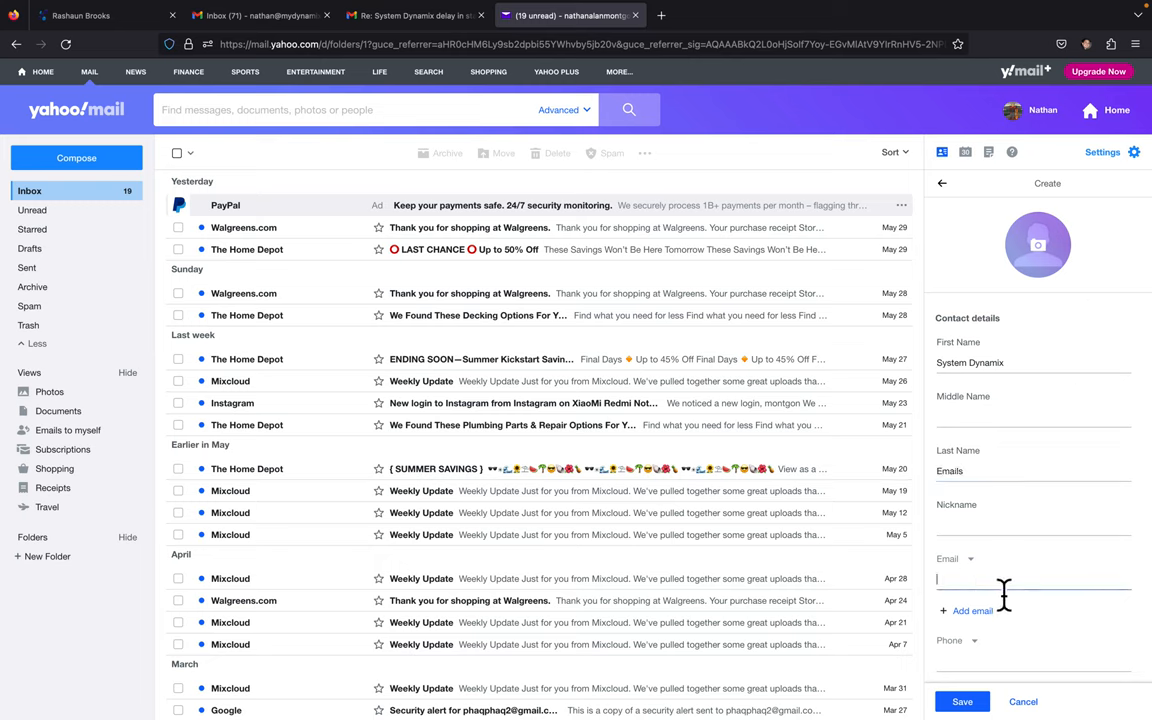
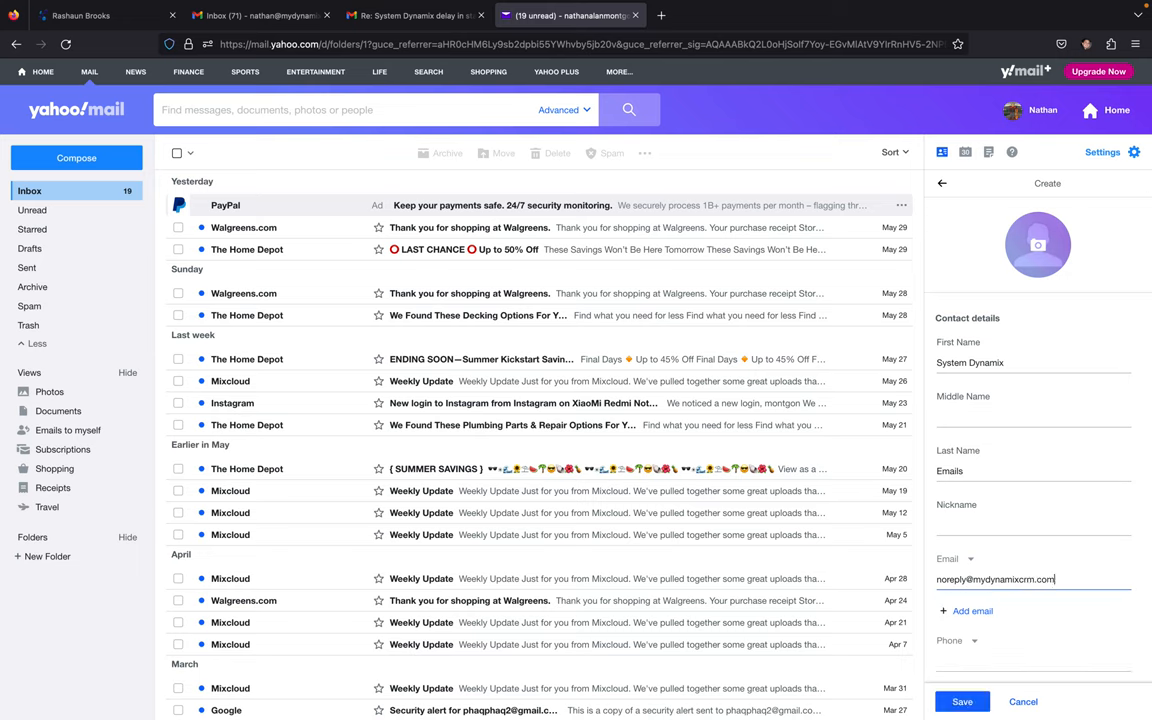
scroll("down", 3)
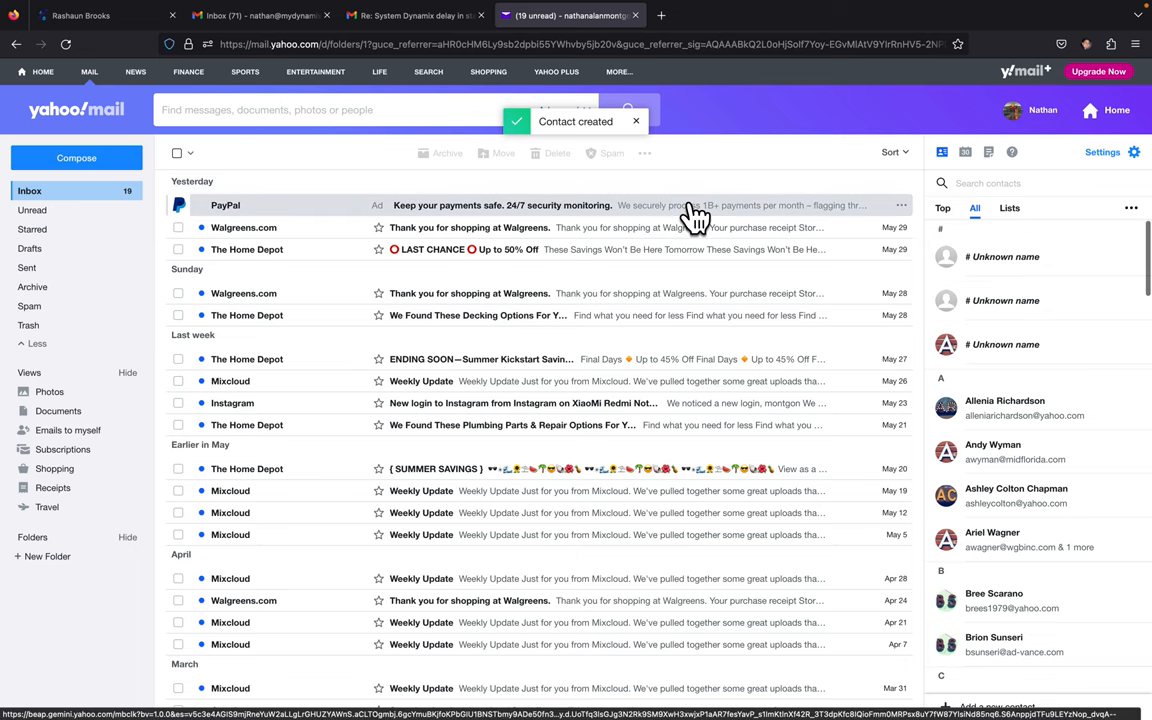
mouse_move(692, 216)
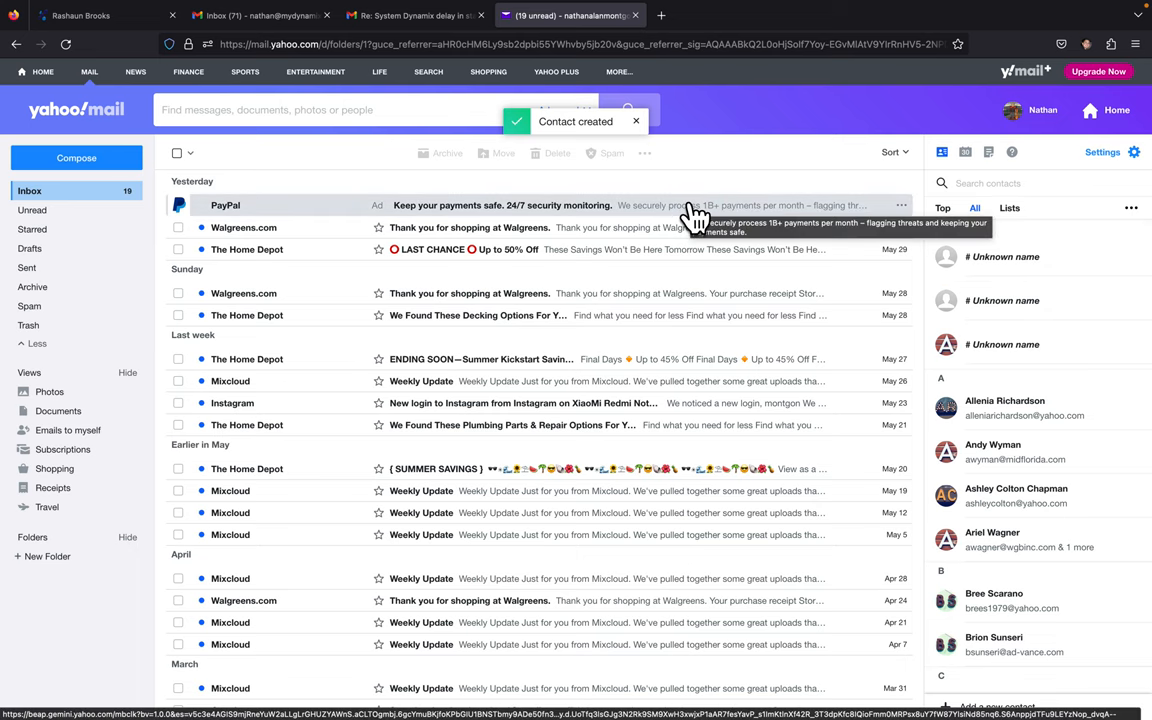